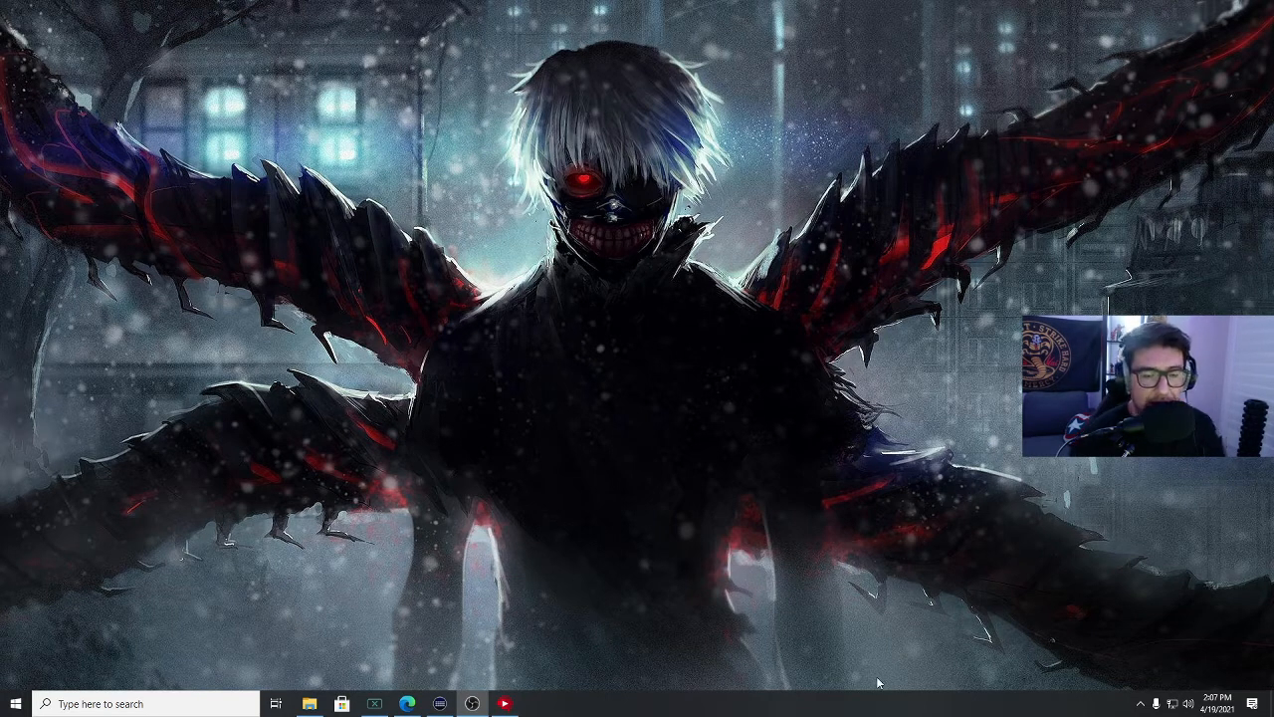
{"action": "mouse_move", "coordinate": [572, 627]}
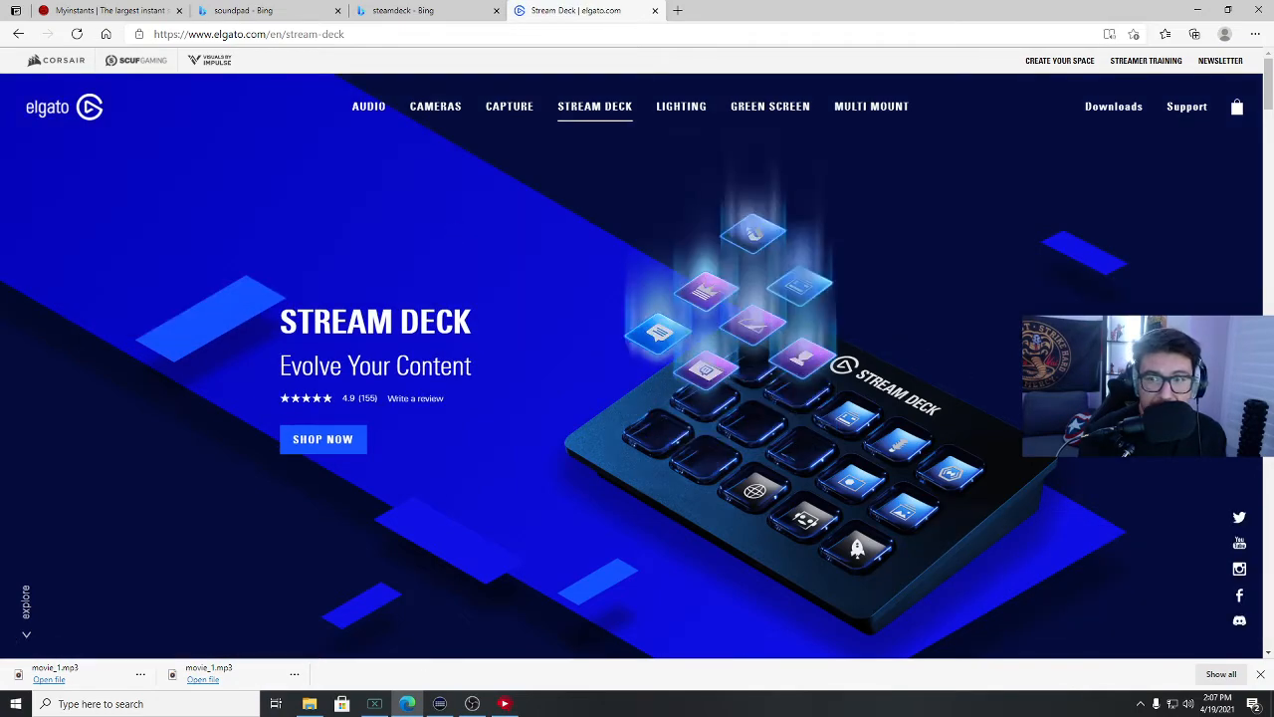
Step: Choose Stream Deck as the product on Elgato's downloads page, showing version 4.9.4 for Windows
{"action": "scroll", "scroll_direction": "down", "scroll_amount": 3}
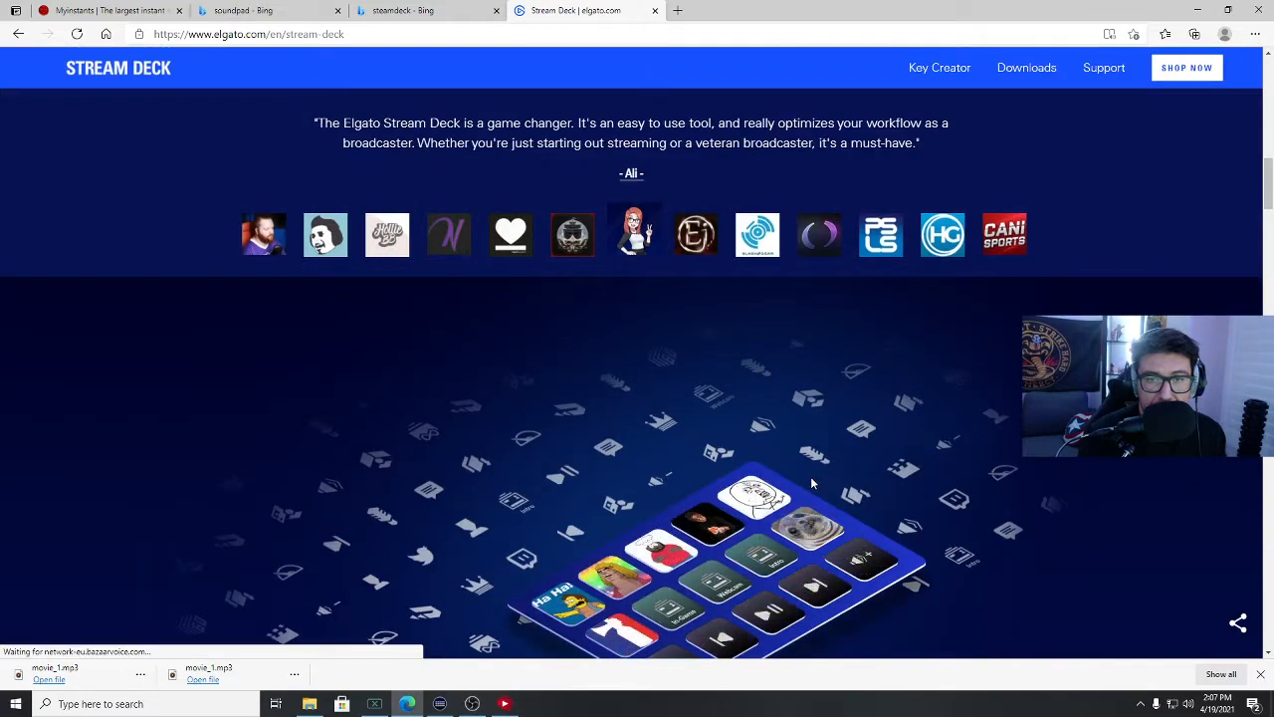
{"action": "scroll", "scroll_direction": "down", "scroll_amount": 3}
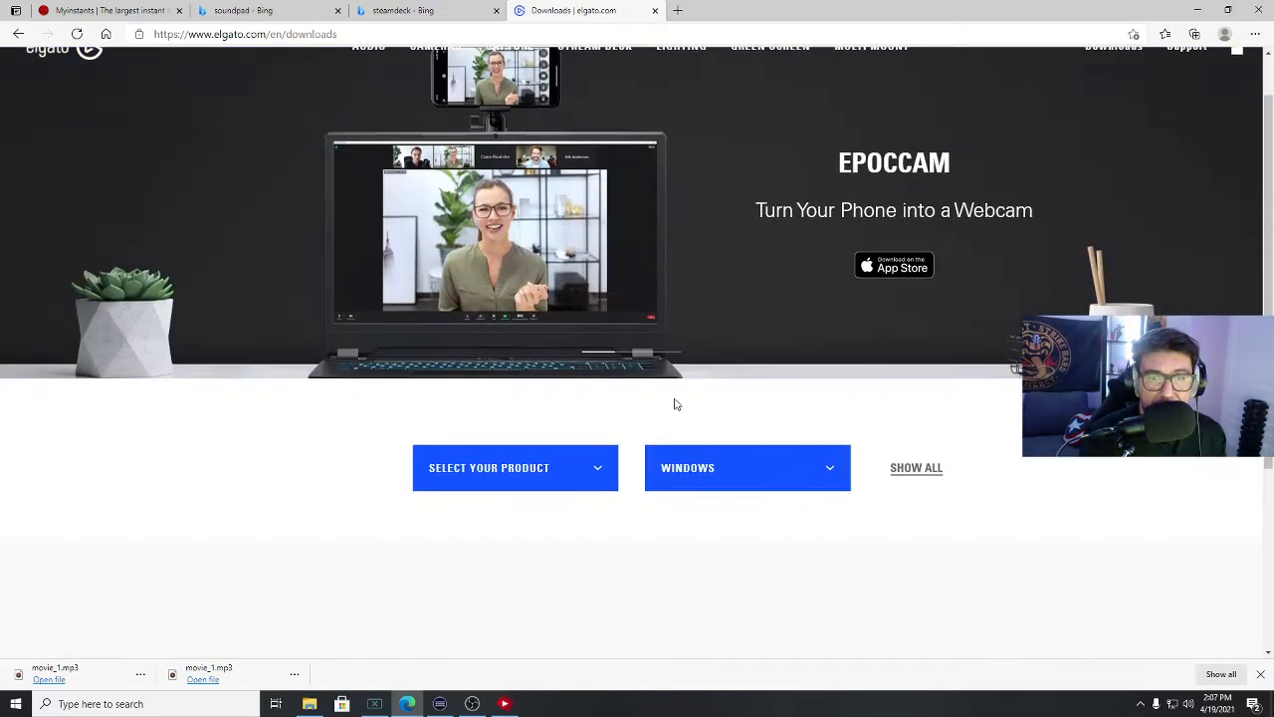
{"action": "left_click", "coordinate": [515, 467]}
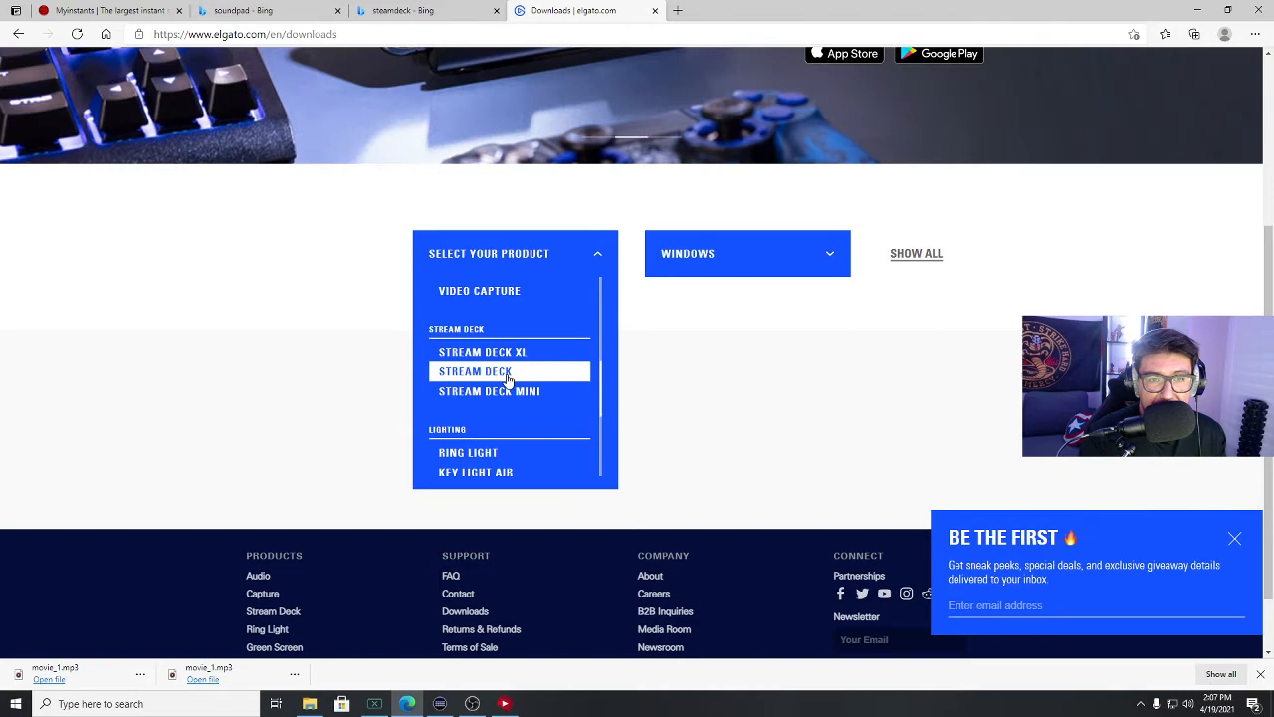
{"action": "left_click", "coordinate": [476, 371]}
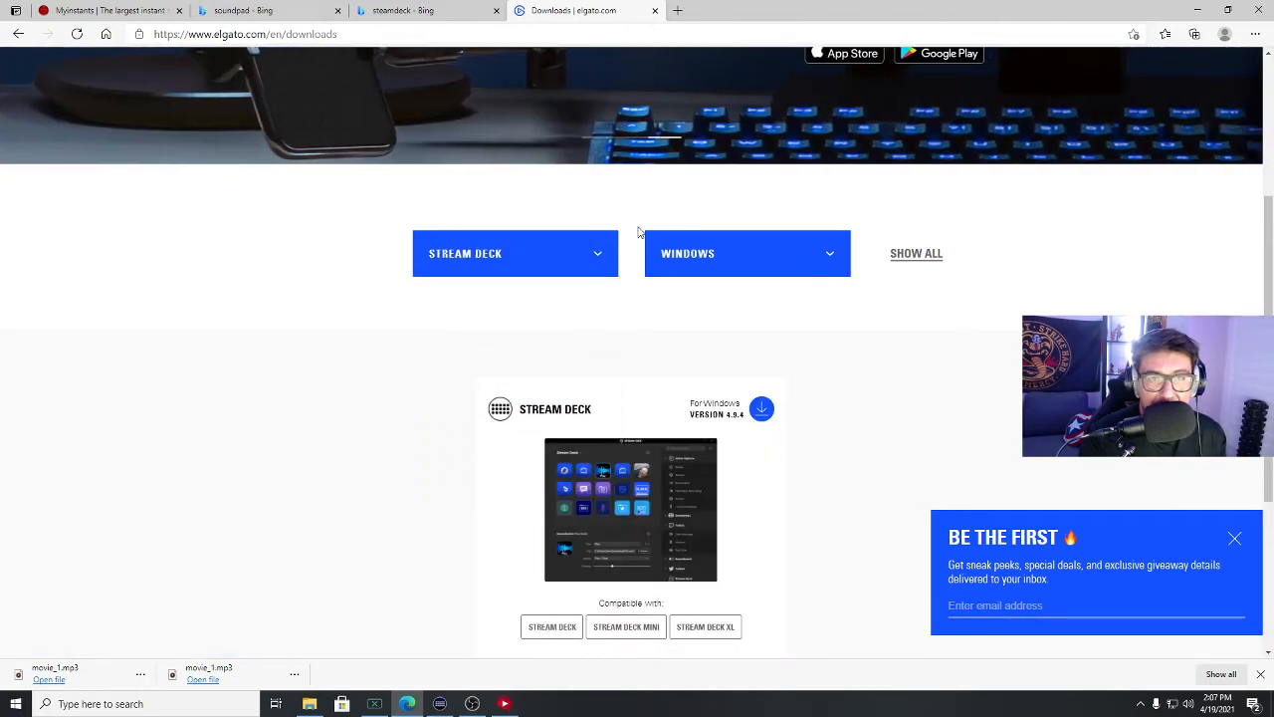
{"action": "left_click", "coordinate": [440, 703]}
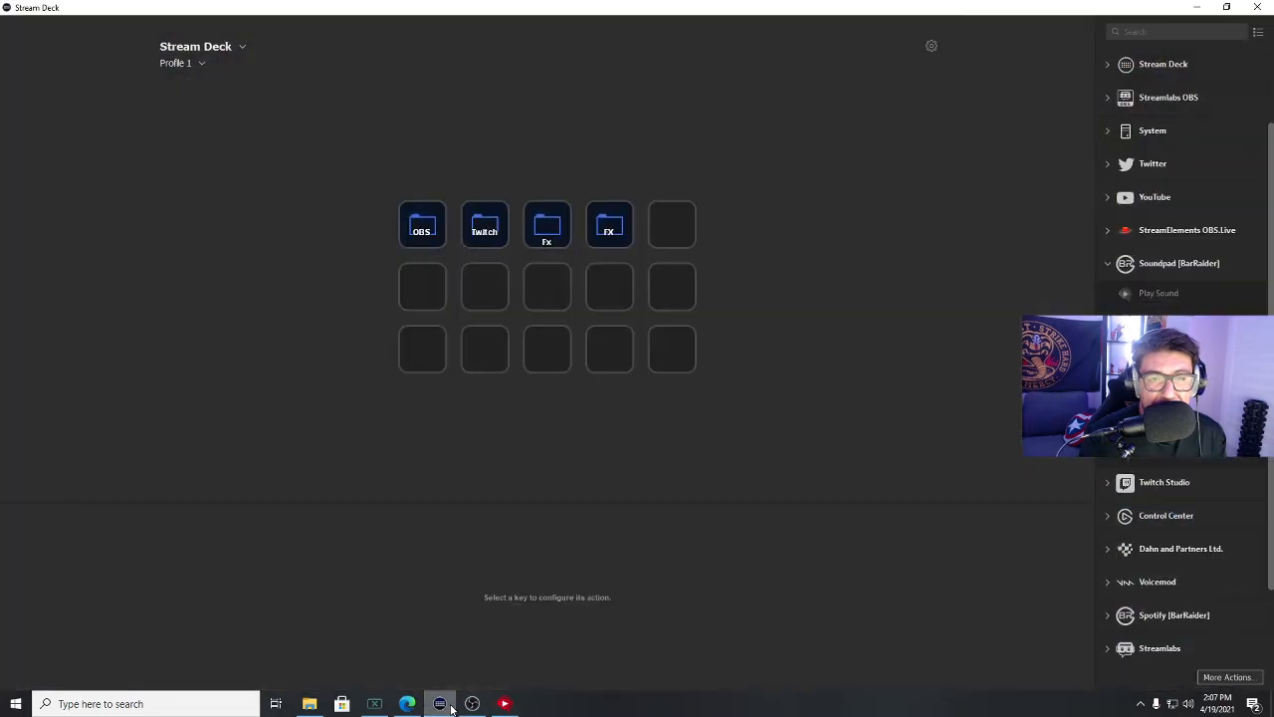
{"action": "mouse_move", "coordinate": [512, 231]}
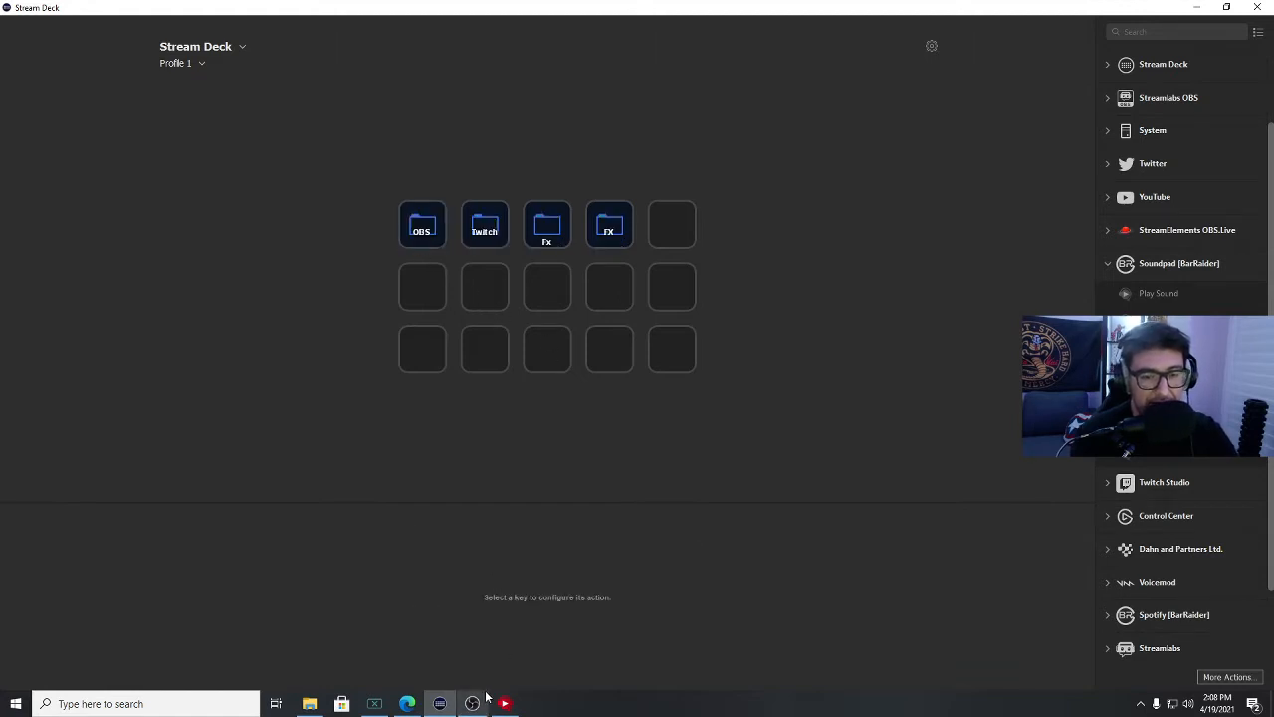
{"action": "mouse_move", "coordinate": [472, 704]}
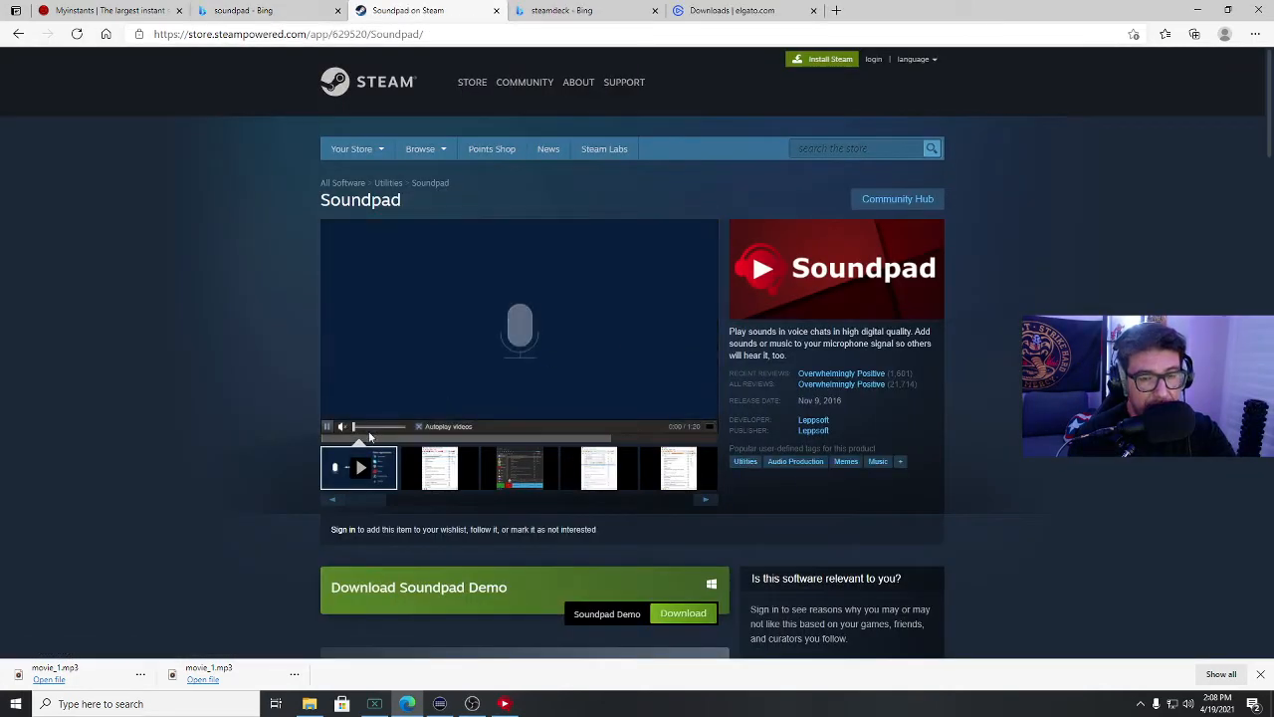
{"action": "scroll", "scroll_direction": "down", "scroll_amount": 3}
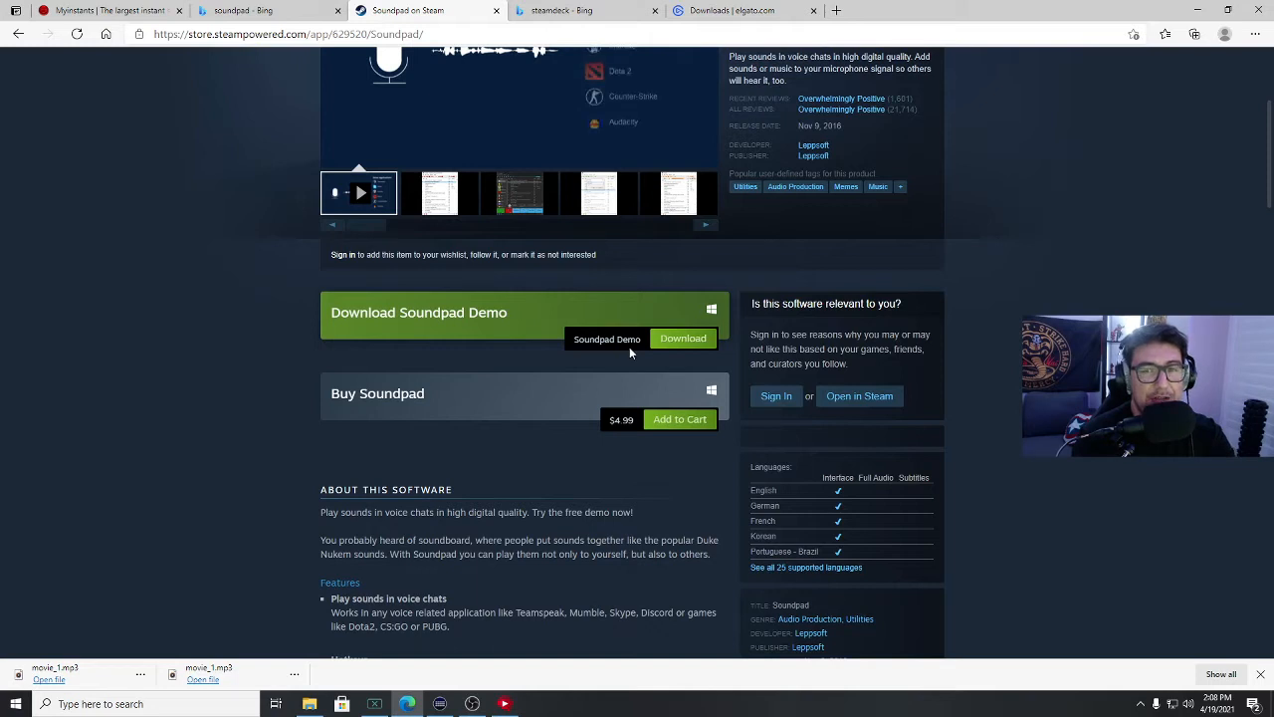
{"action": "mouse_move", "coordinate": [488, 379]}
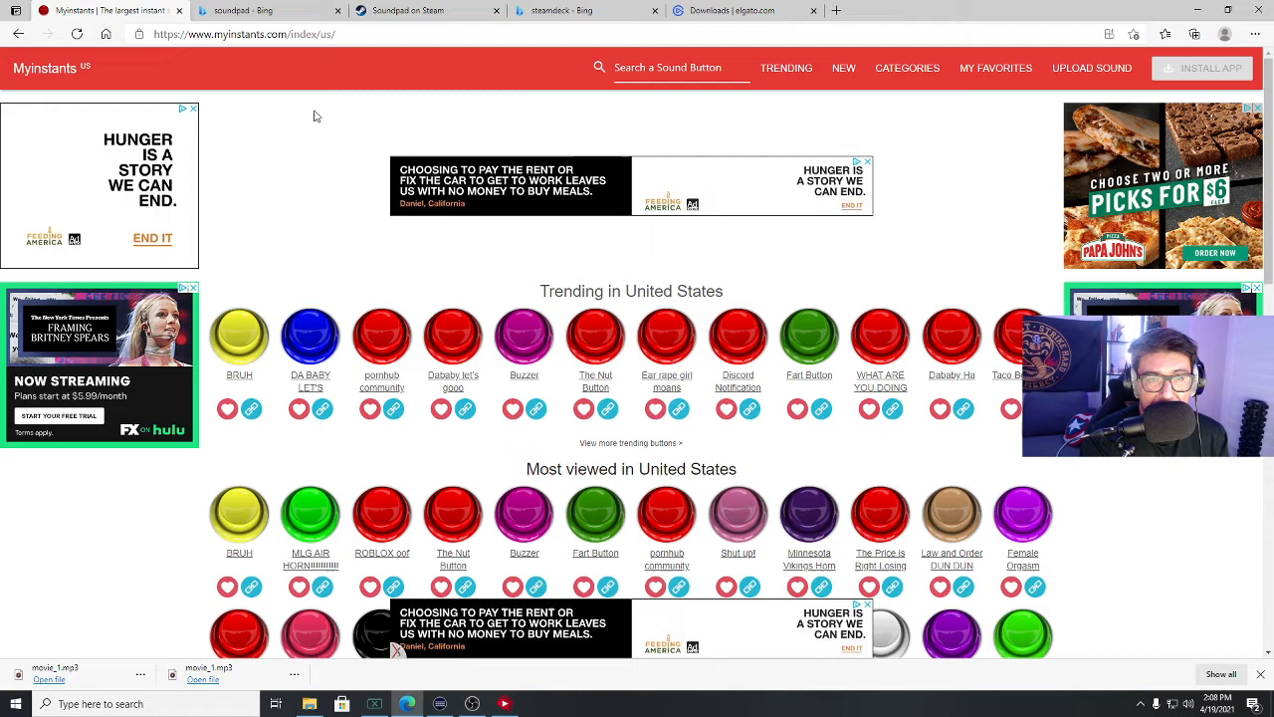
{"action": "mouse_move", "coordinate": [273, 259]}
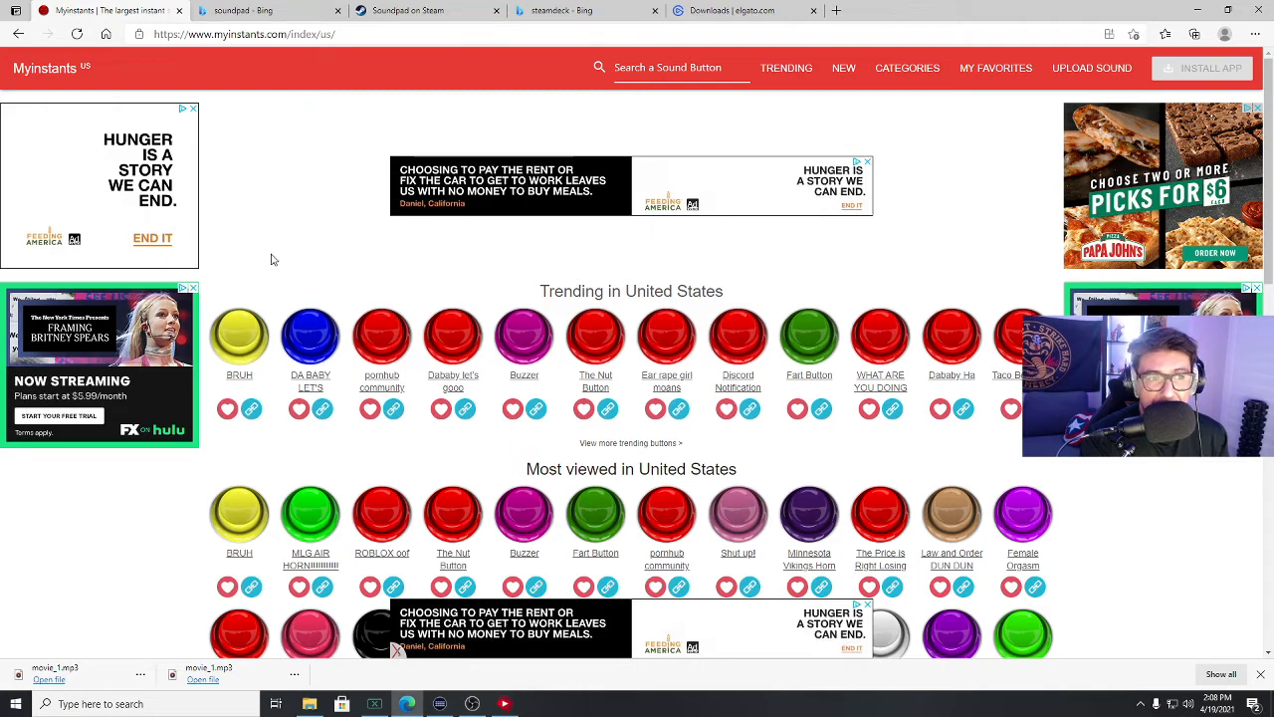
{"action": "mouse_move", "coordinate": [261, 278]}
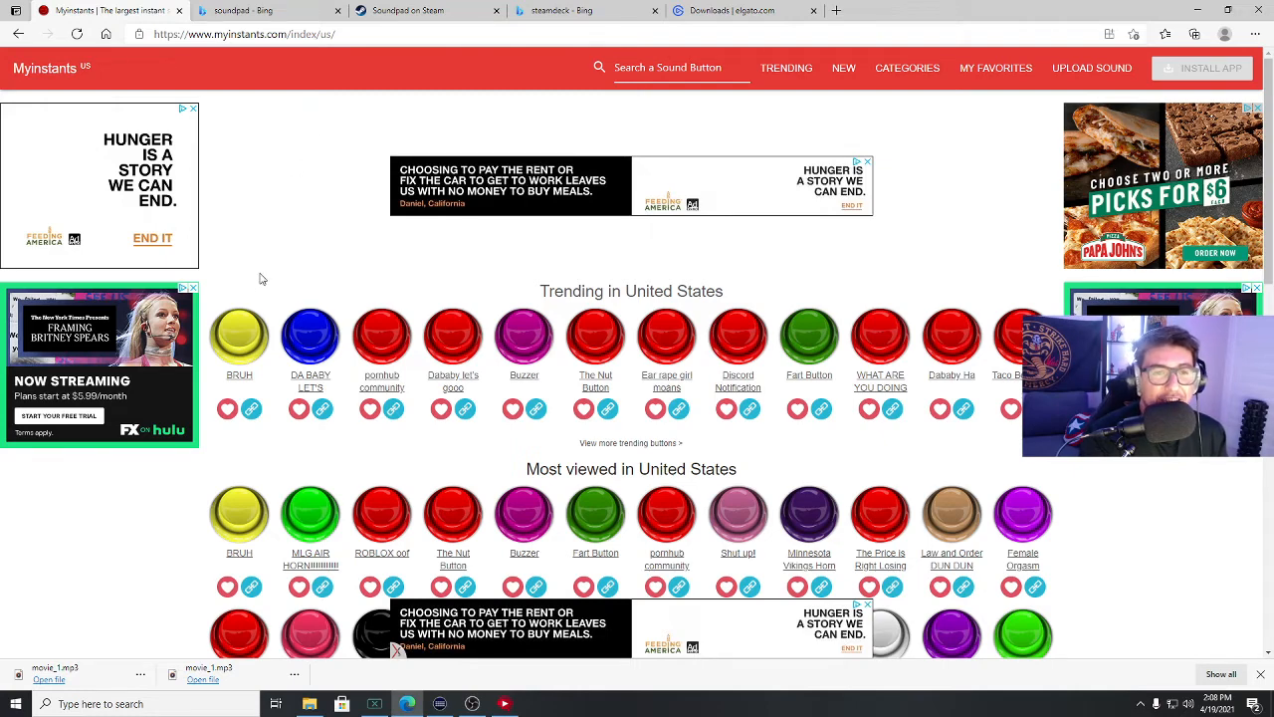
Step: Browse to the second page of Myinstants sound buttons and open the BRUH sound's page
{"action": "scroll", "scroll_direction": "down", "scroll_amount": 3}
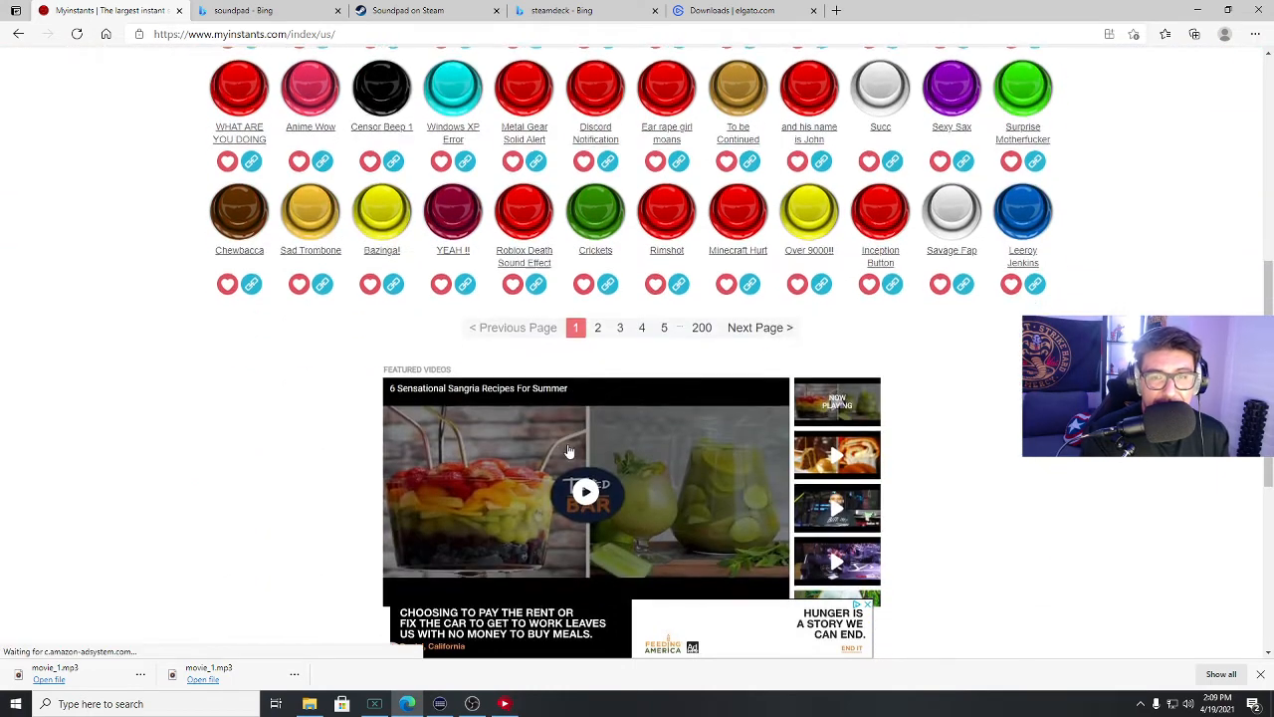
{"action": "left_click", "coordinate": [760, 326]}
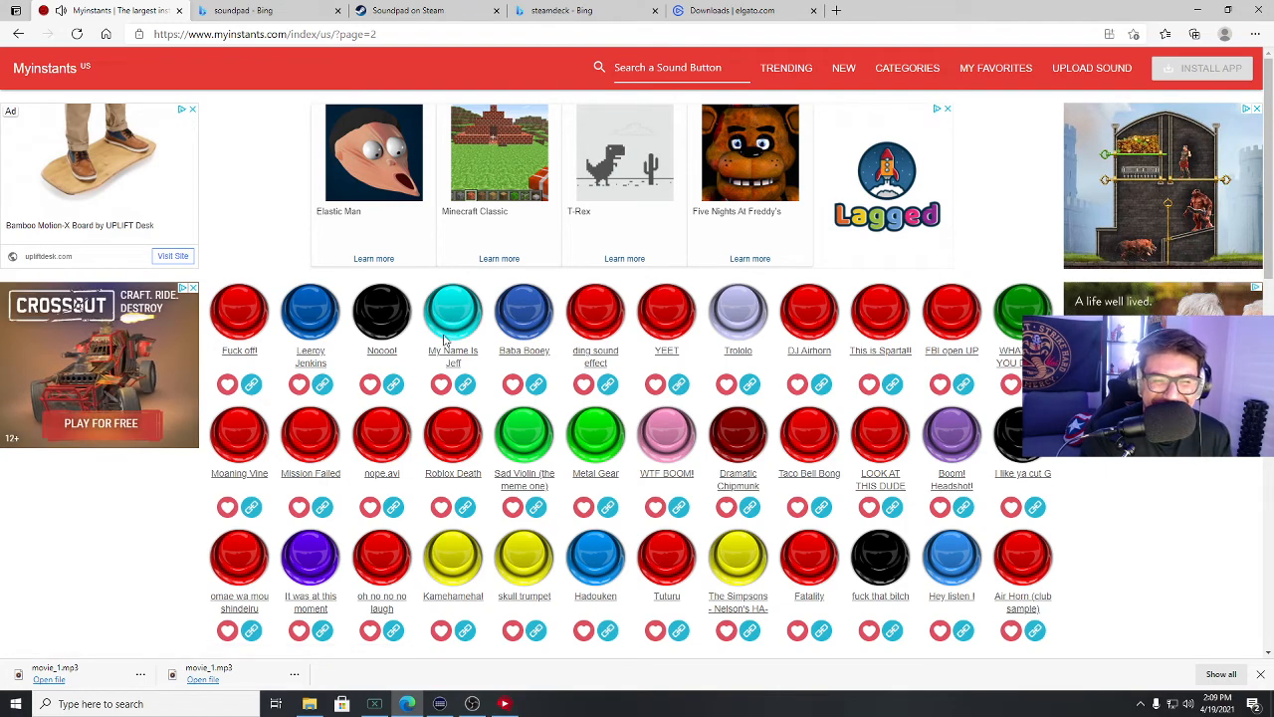
{"action": "scroll", "scroll_direction": "down", "scroll_amount": 3}
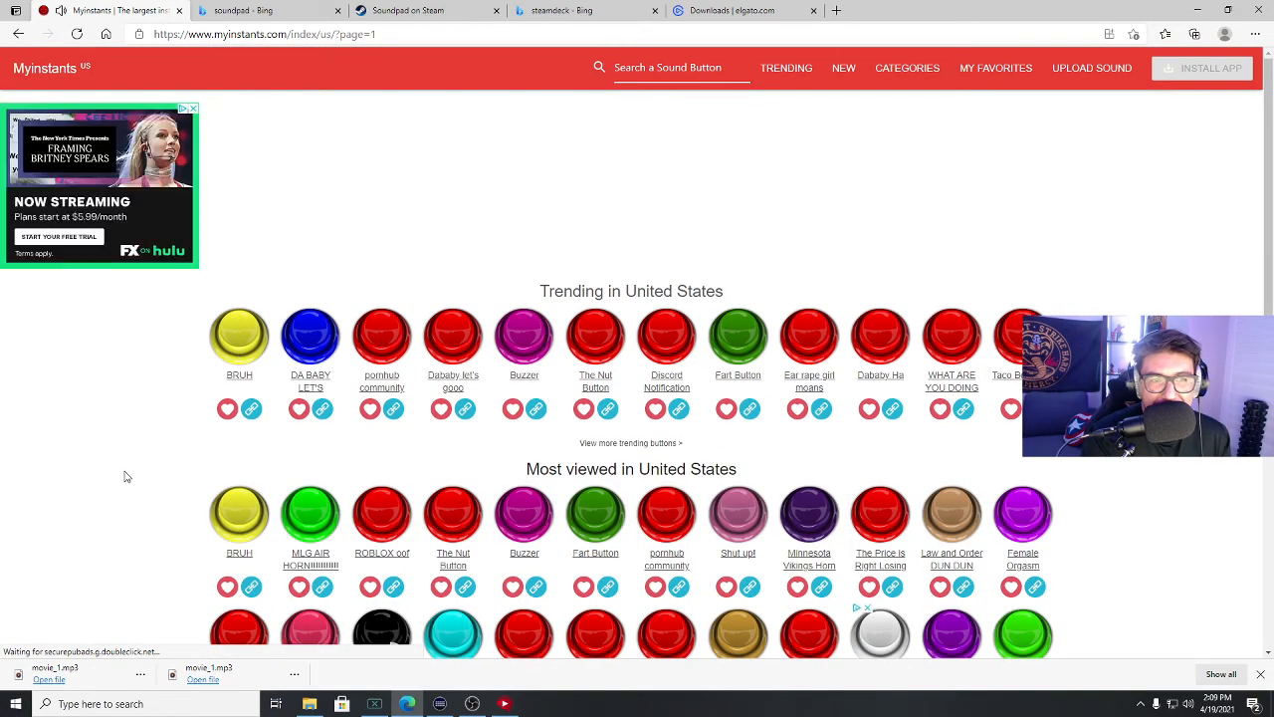
{"action": "scroll", "scroll_direction": "down", "scroll_amount": 3}
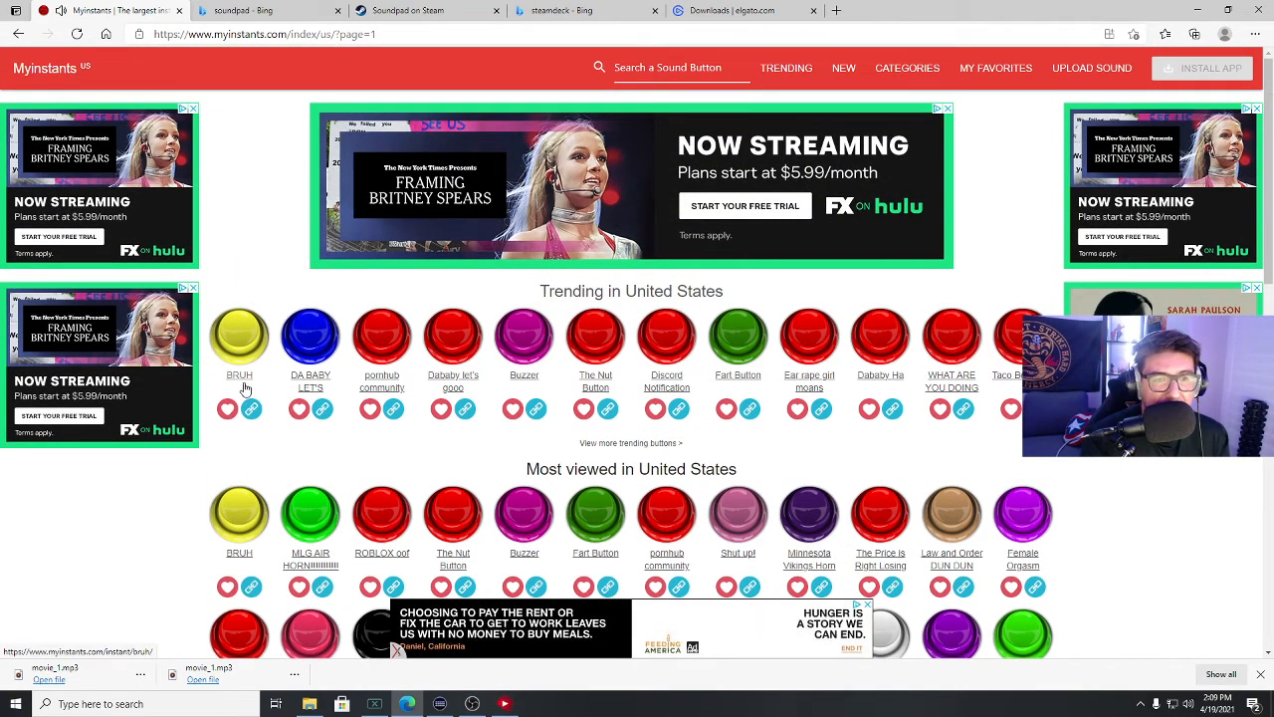
{"action": "left_click", "coordinate": [238, 335]}
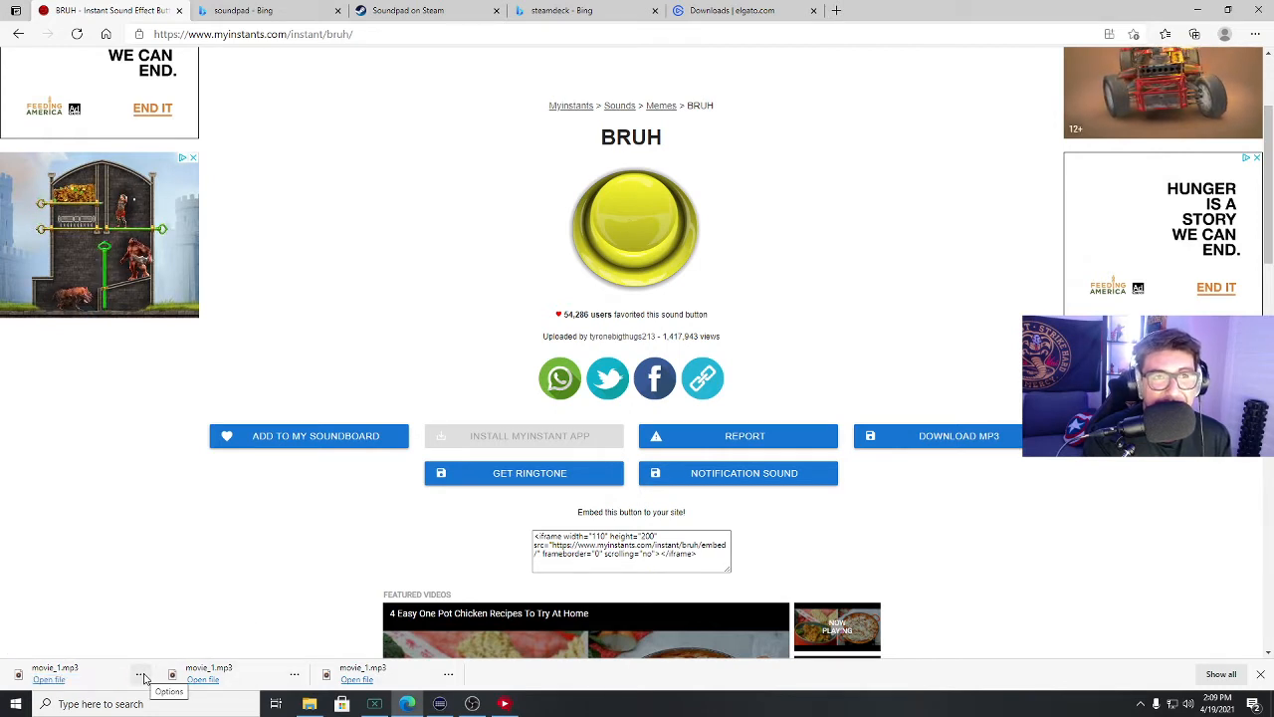
Step: Show the downloaded movie_1.mp3 in the Music > Sounds folder
{"action": "left_click", "coordinate": [144, 680]}
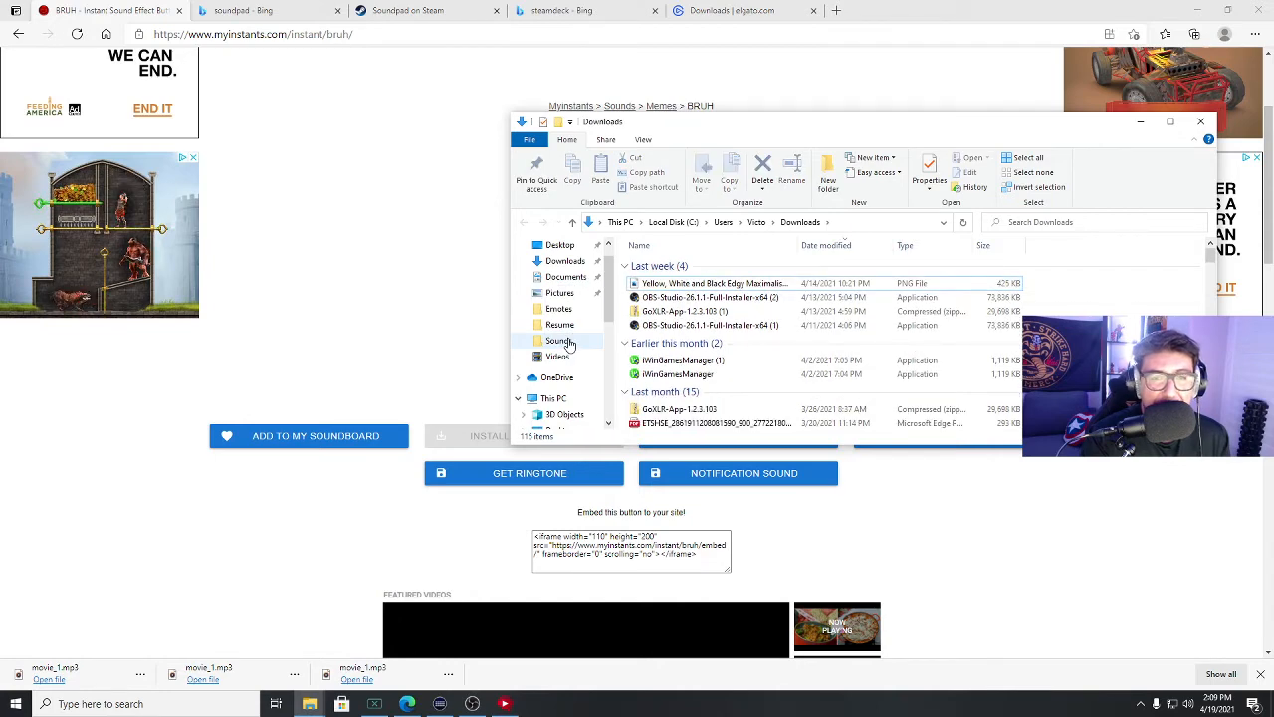
{"action": "left_click", "coordinate": [559, 341]}
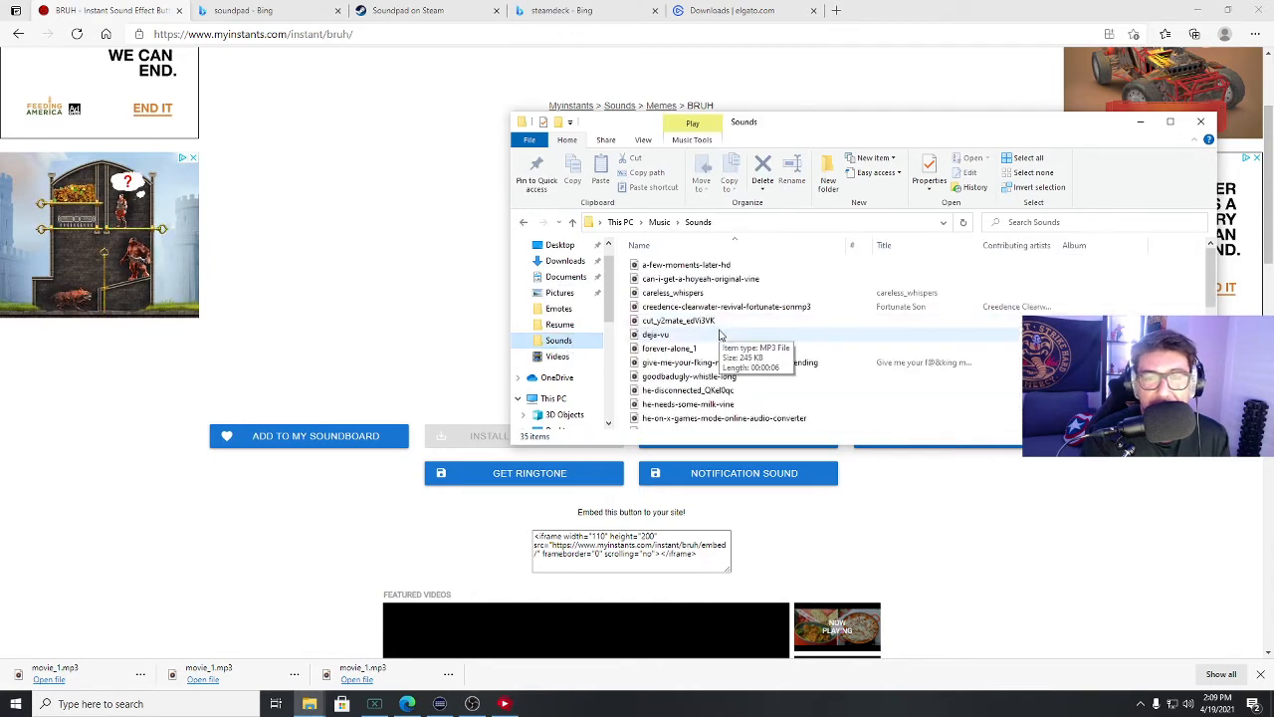
{"action": "scroll", "scroll_direction": "down", "scroll_amount": 3}
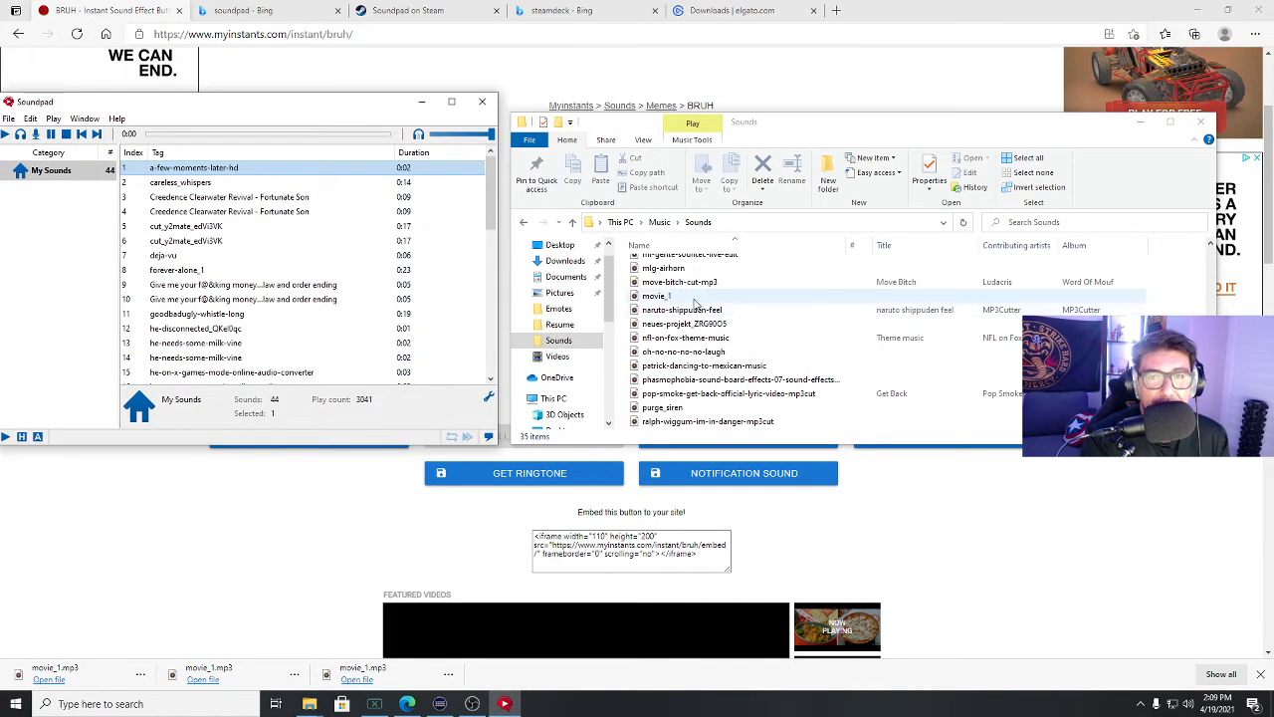
Step: Drag movie_1 from the Sounds folder into the Soundpad sound library
{"action": "left_click_drag", "start_coordinate": [655, 296], "coordinate": [289, 224]}
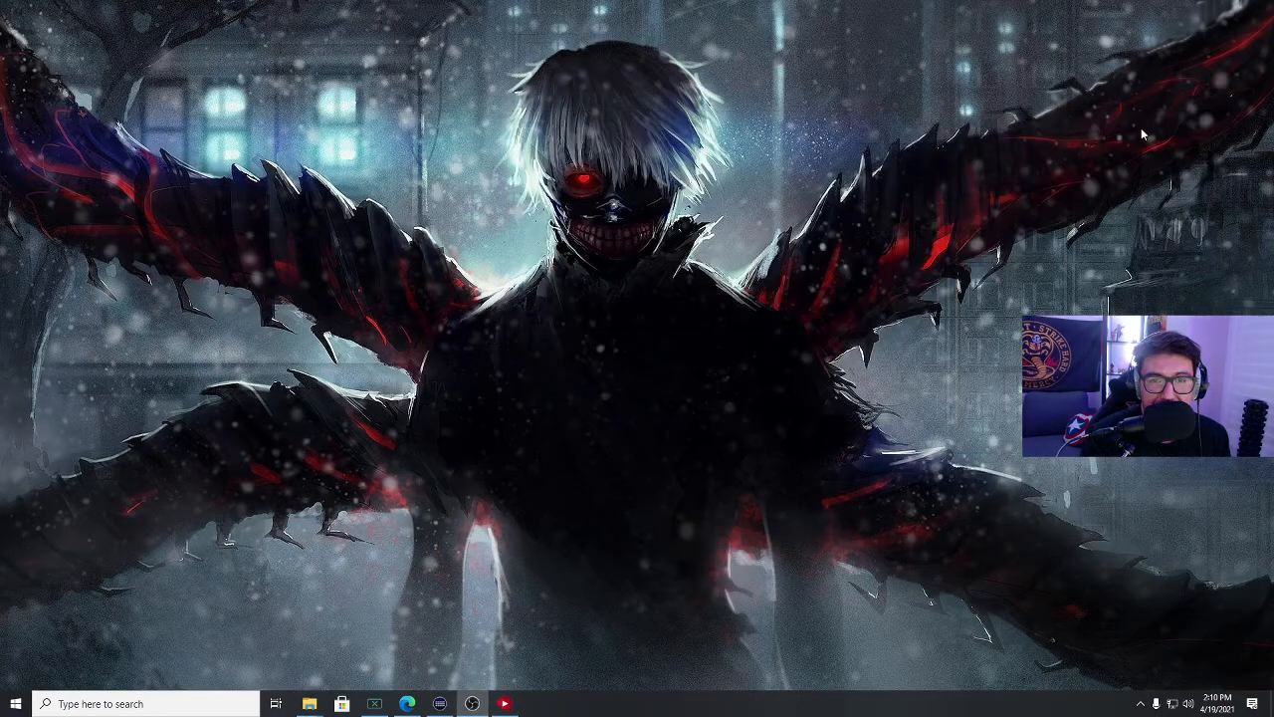
Step: Add a Soundpad Play Sound key to Profile 1, peeking into the Fx folder along the way
{"action": "left_click", "coordinate": [439, 704]}
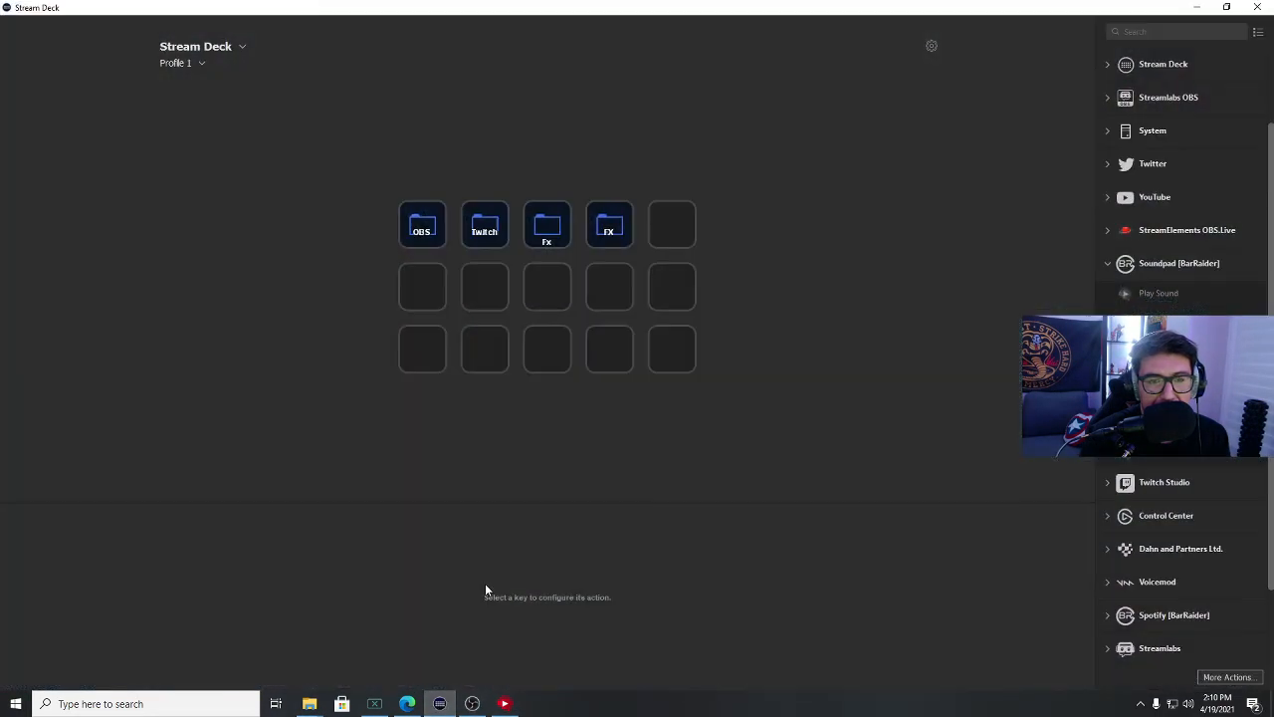
{"action": "mouse_move", "coordinate": [556, 281]}
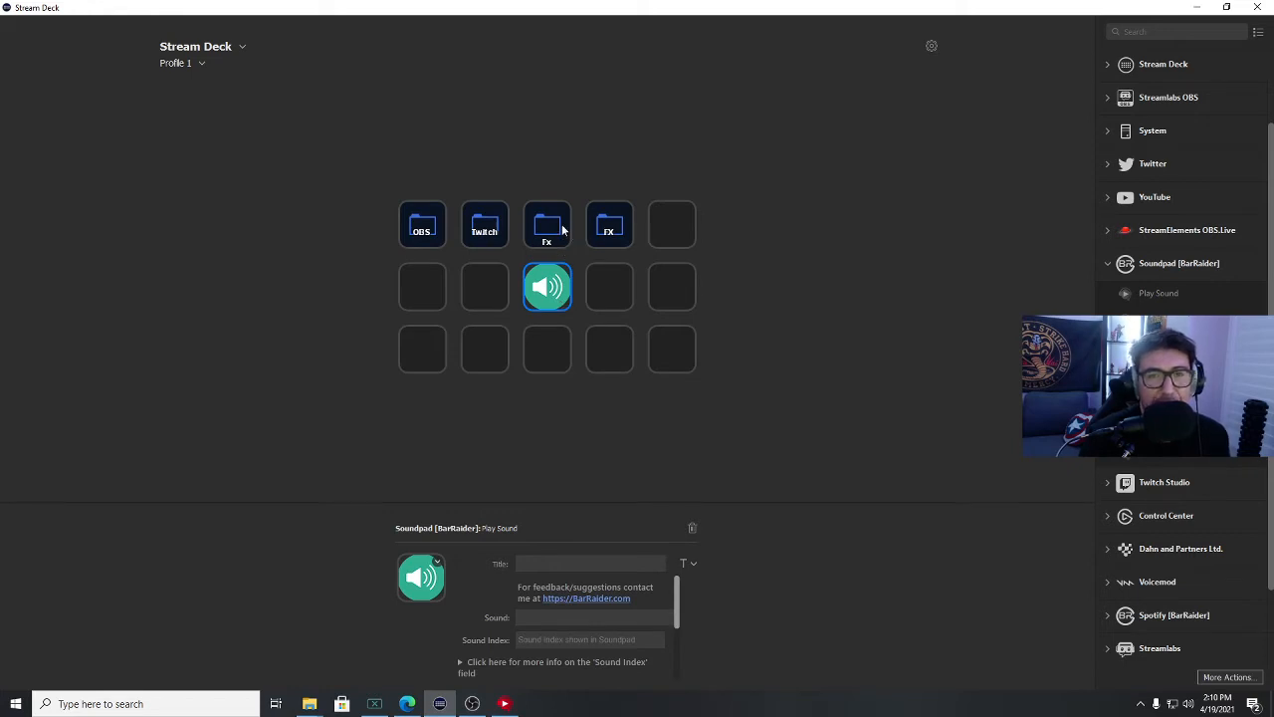
{"action": "left_click", "coordinate": [547, 224]}
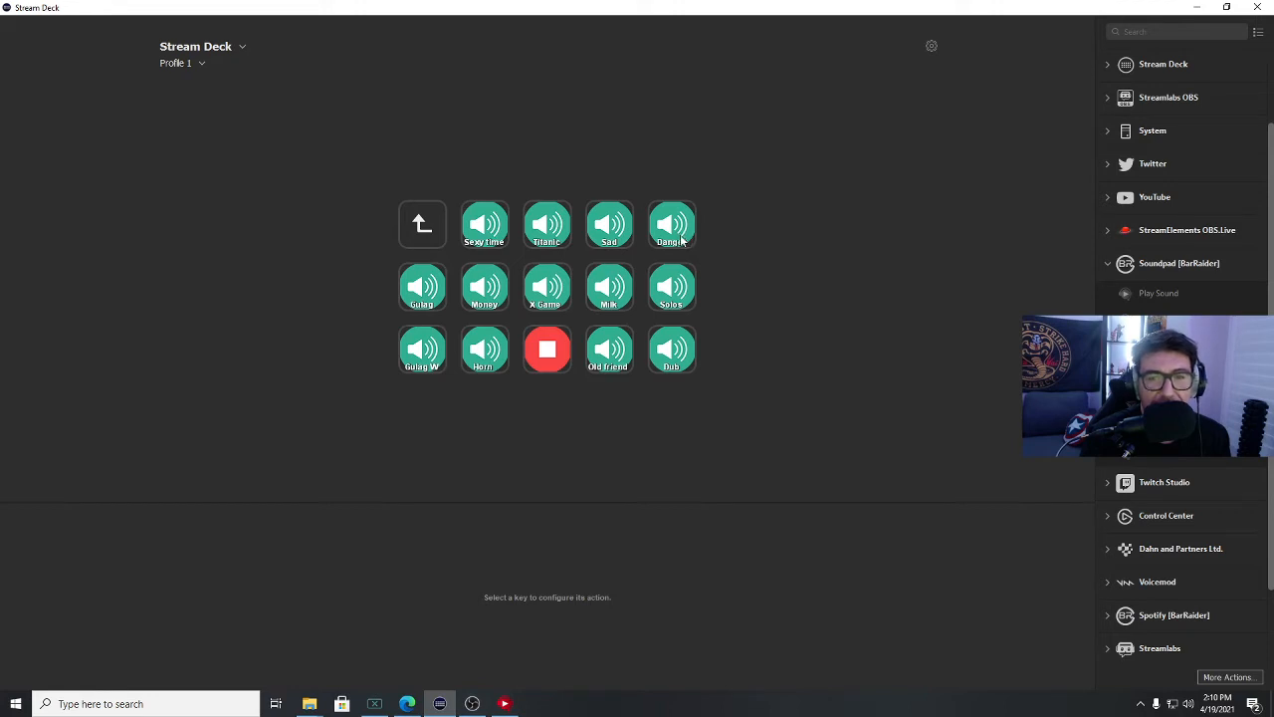
{"action": "left_click", "coordinate": [609, 287]}
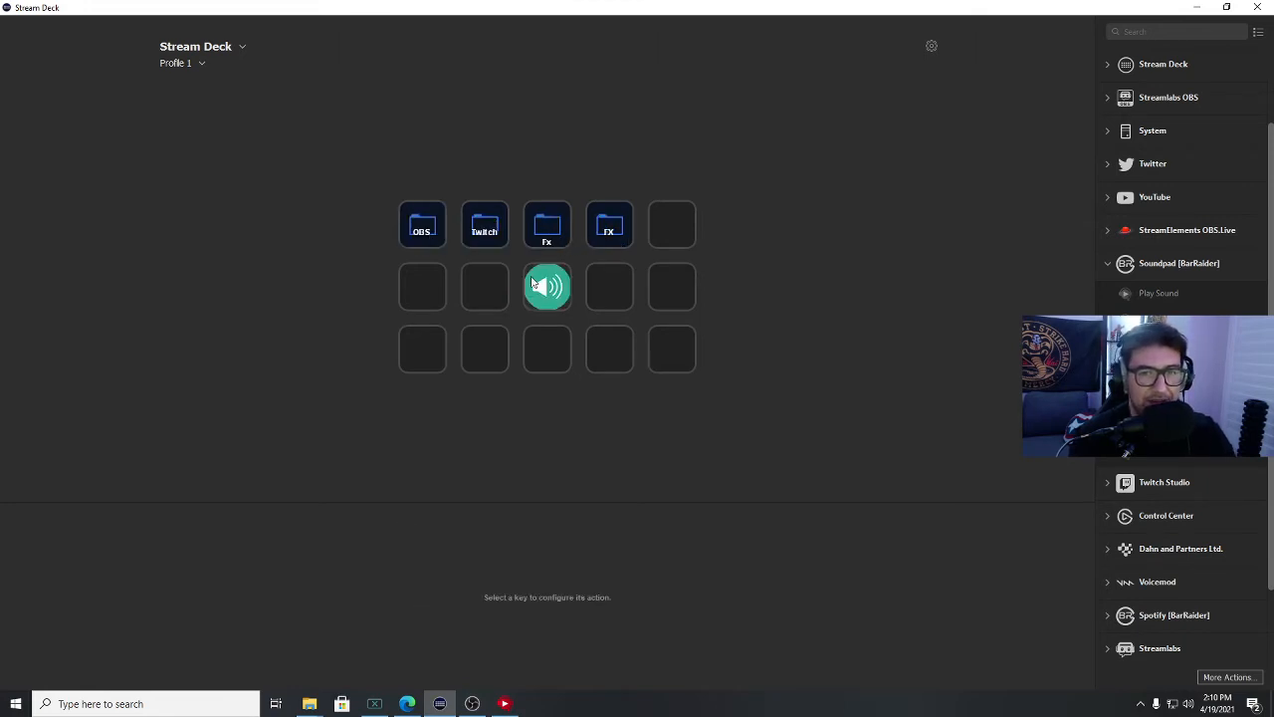
Step: Title the Play Sound key 'bruh' and set its sound to movie_1
{"action": "left_click", "coordinate": [547, 287]}
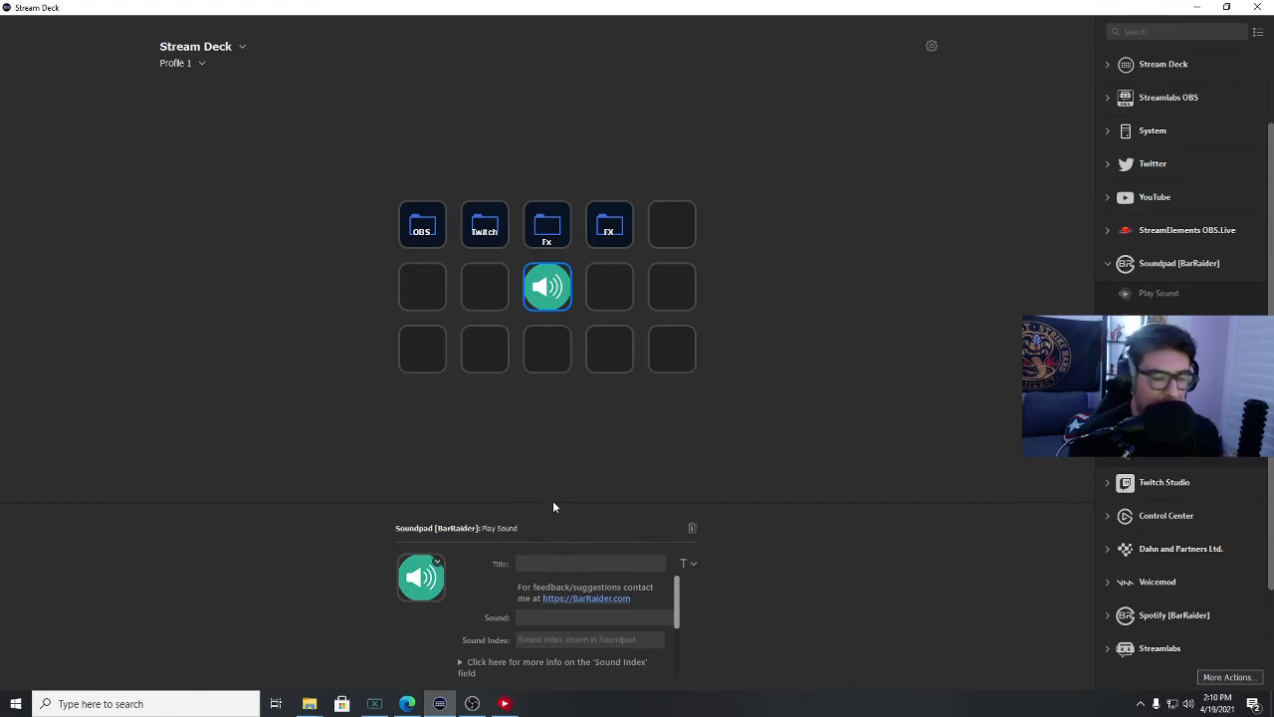
{"action": "type", "text": "bruh"}
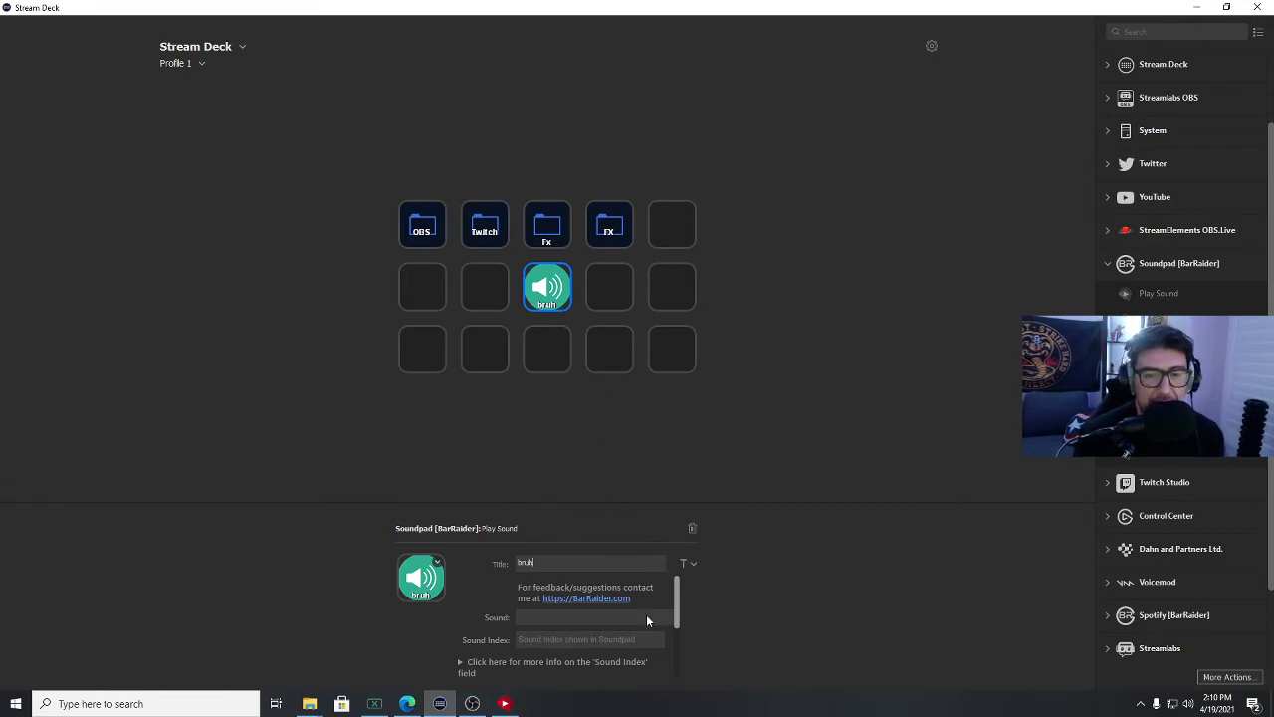
{"action": "left_click", "coordinate": [593, 617]}
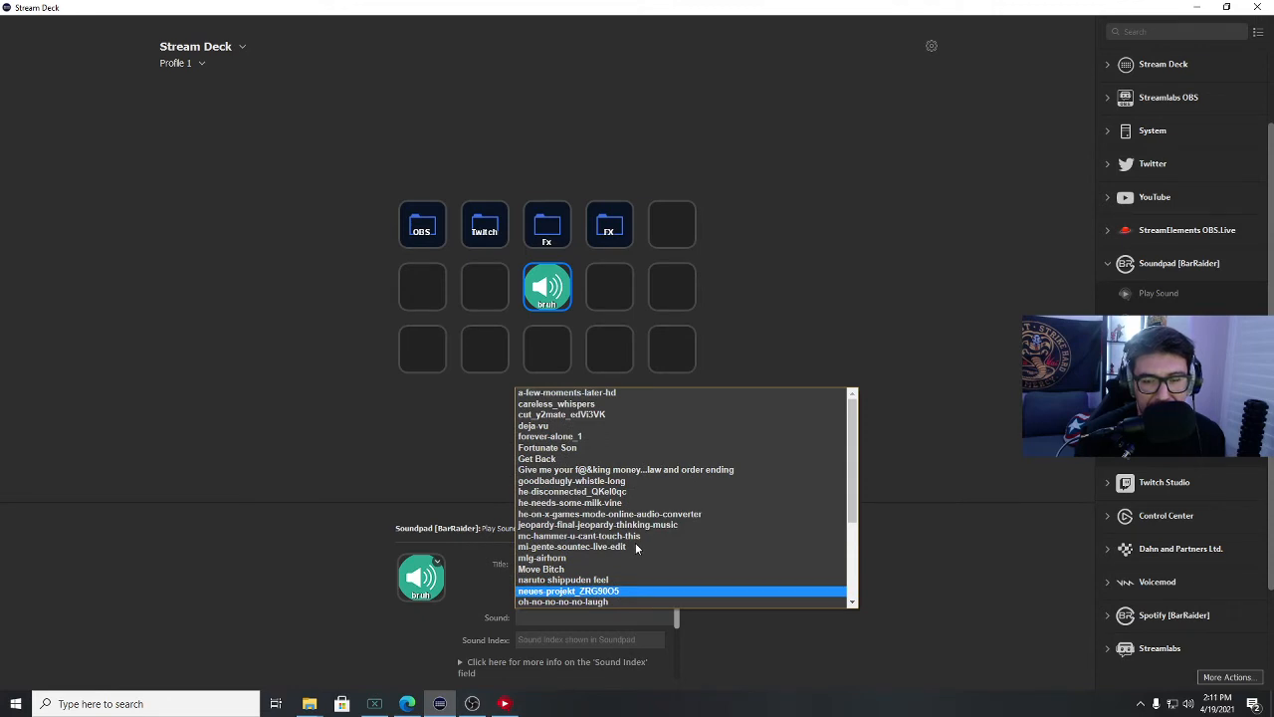
{"action": "scroll", "scroll_direction": "down", "scroll_amount": 3}
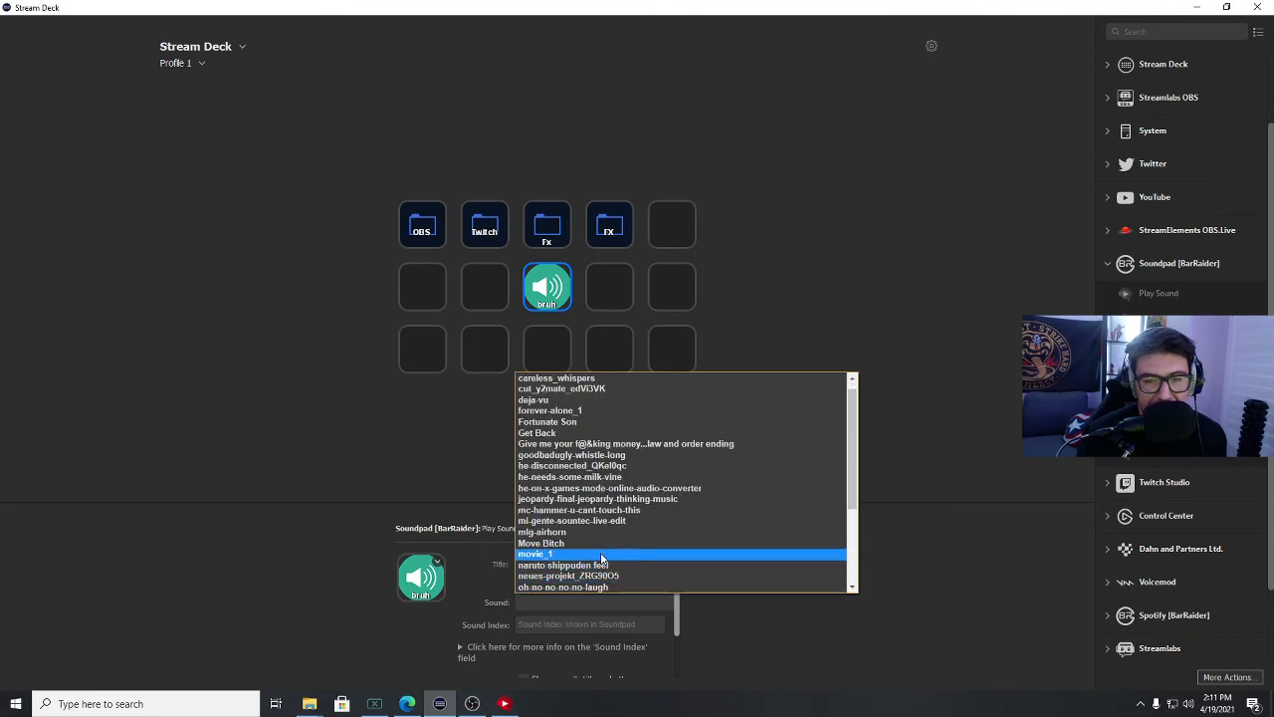
{"action": "left_click", "coordinate": [538, 553]}
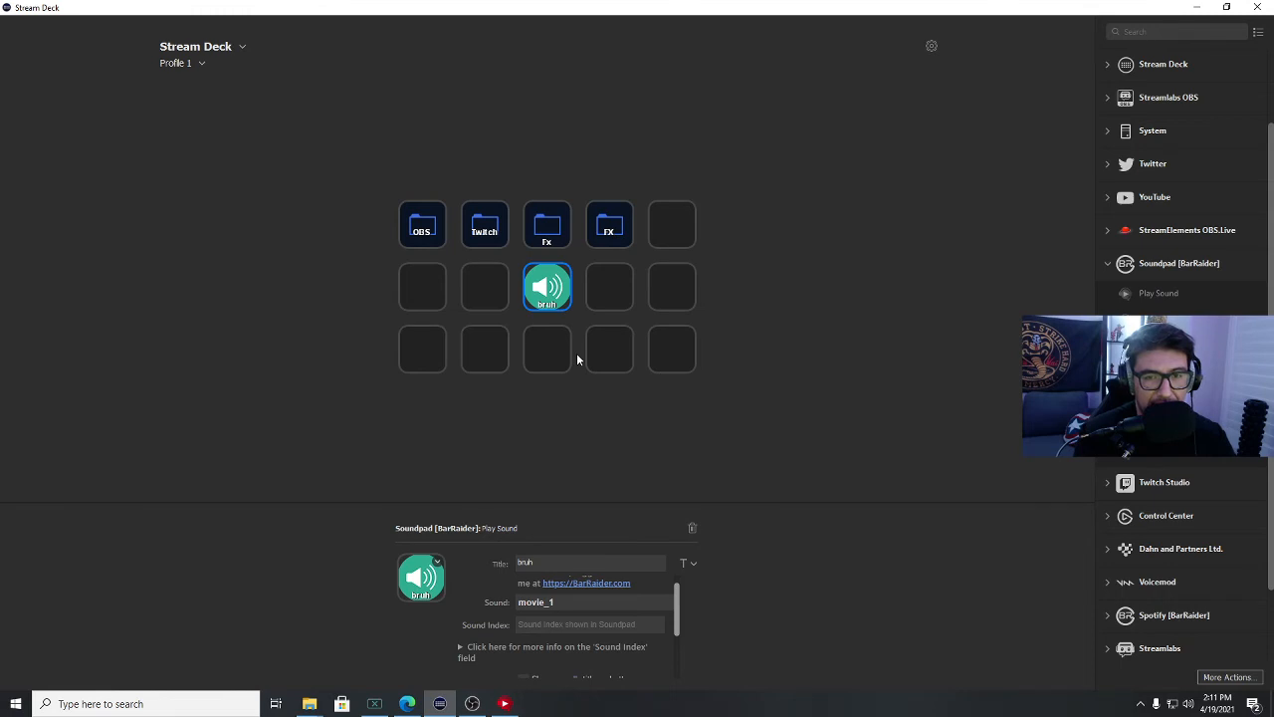
{"action": "mouse_move", "coordinate": [811, 459]}
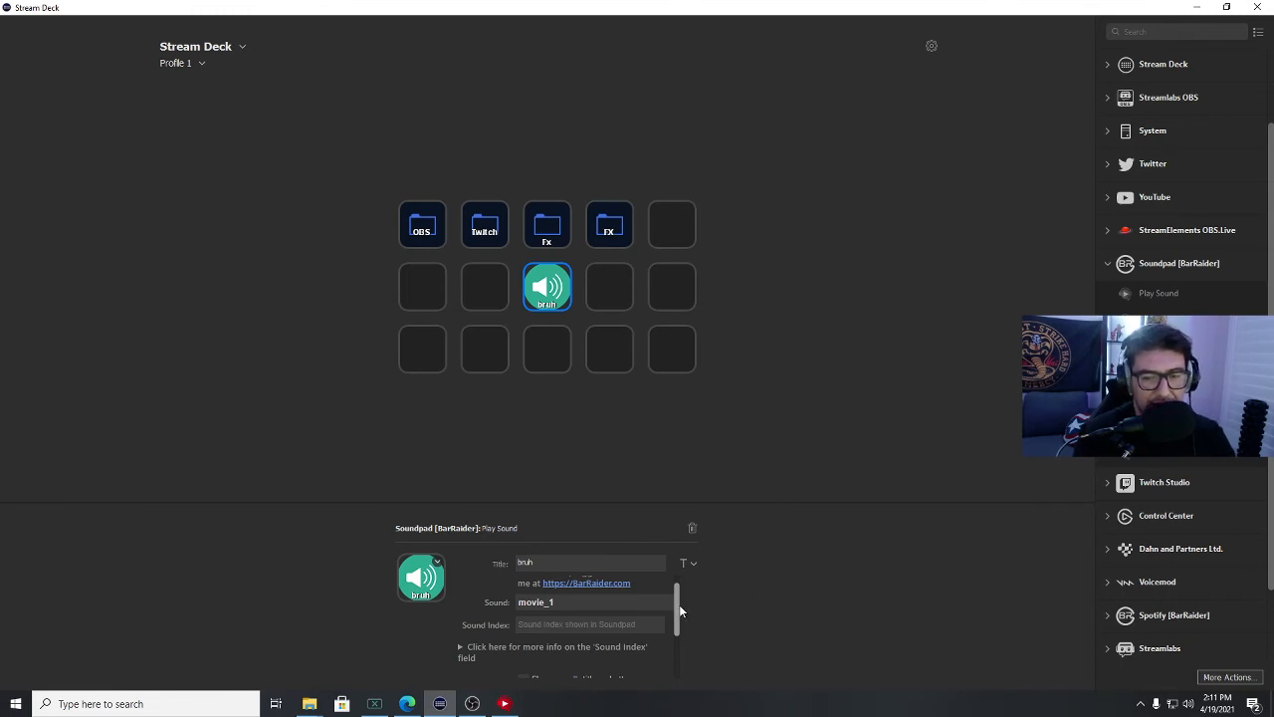
{"action": "scroll", "scroll_direction": "down", "scroll_amount": 3}
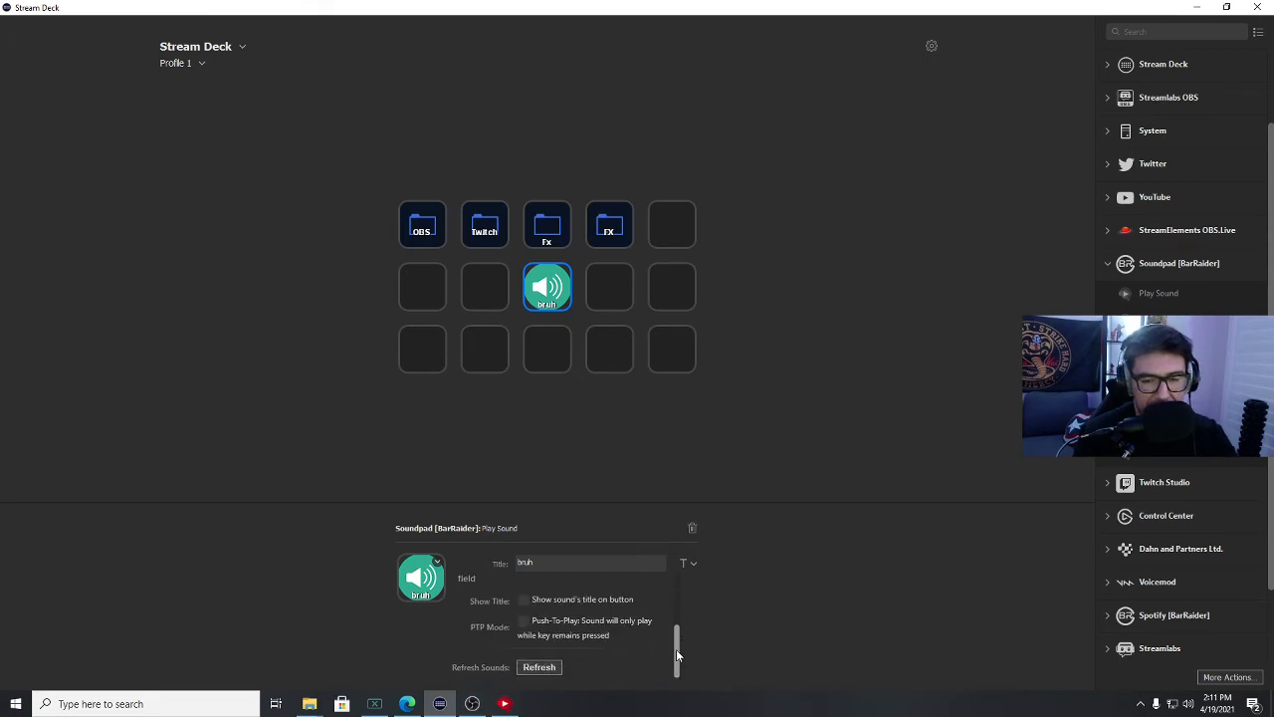
{"action": "scroll", "scroll_direction": "down", "scroll_amount": 3}
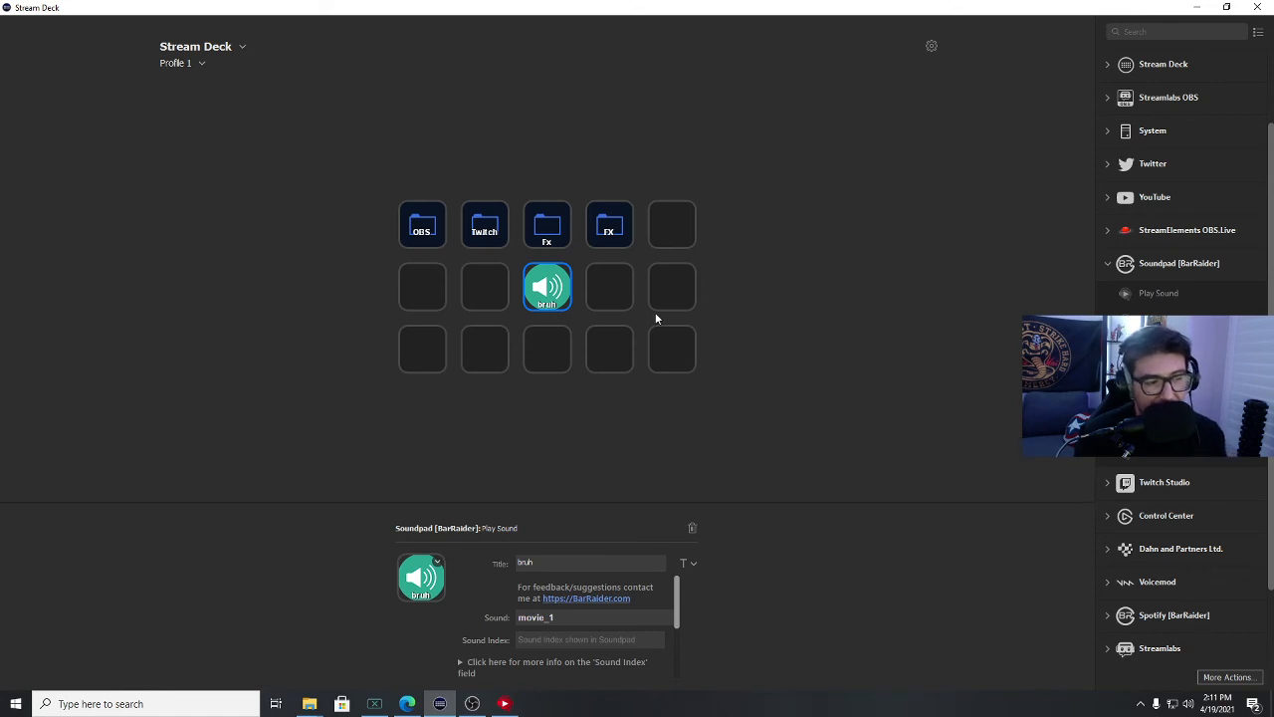
{"action": "mouse_move", "coordinate": [640, 367]}
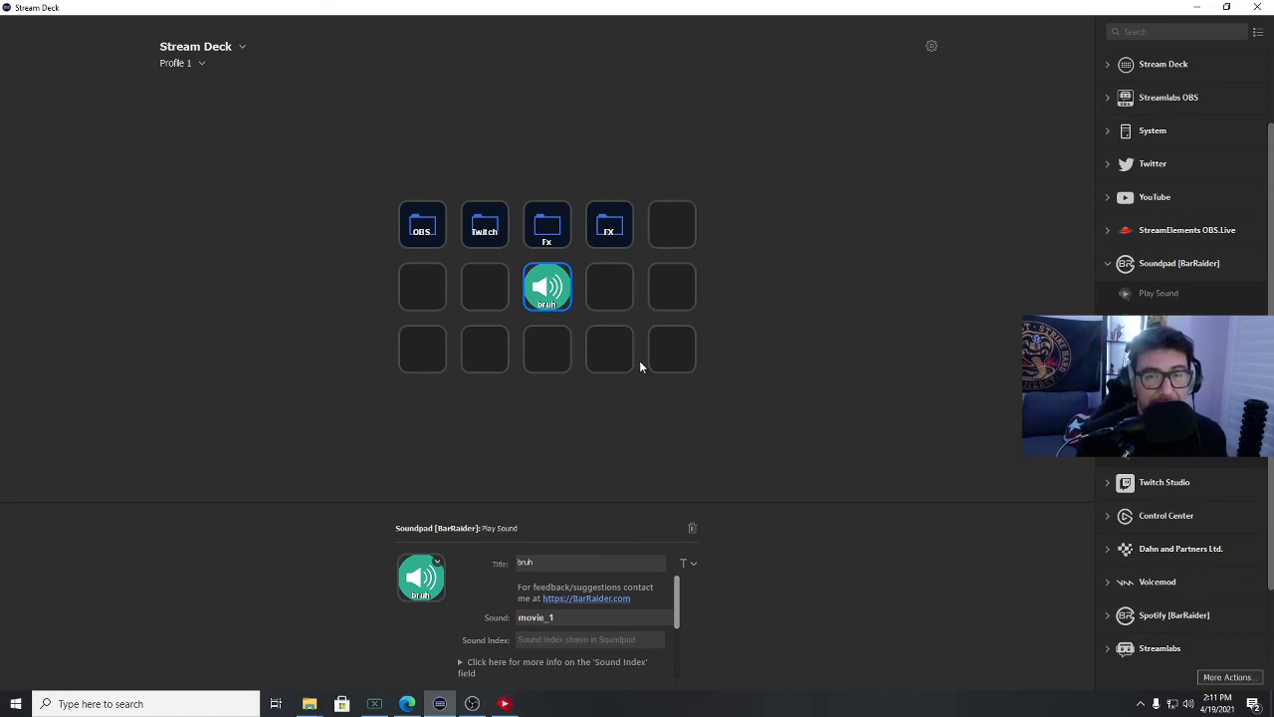